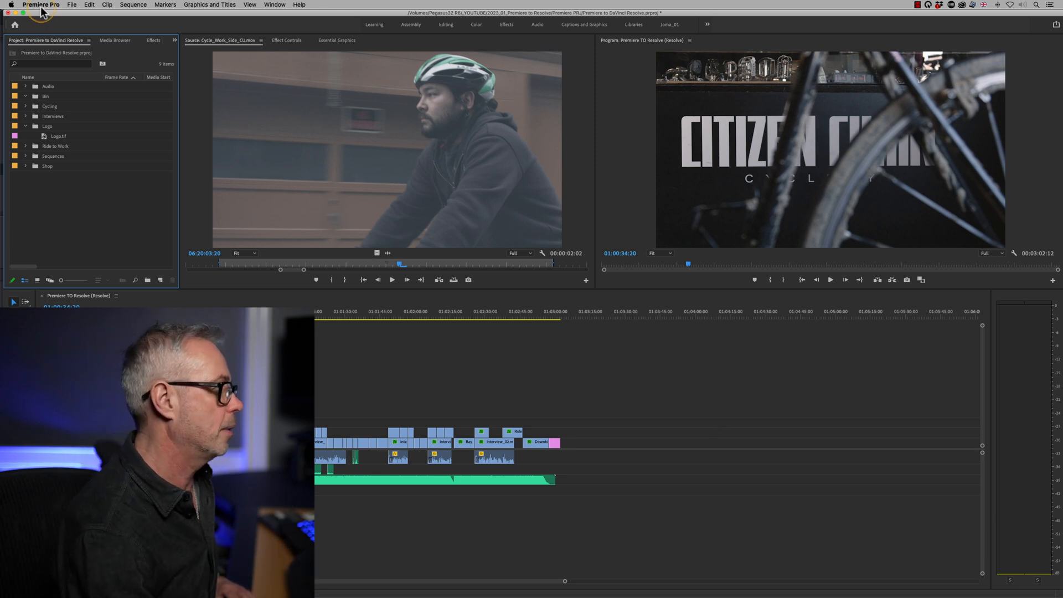
# - Browse Premiere Pro's General and Audio preference categories
pyautogui.click(40, 4)
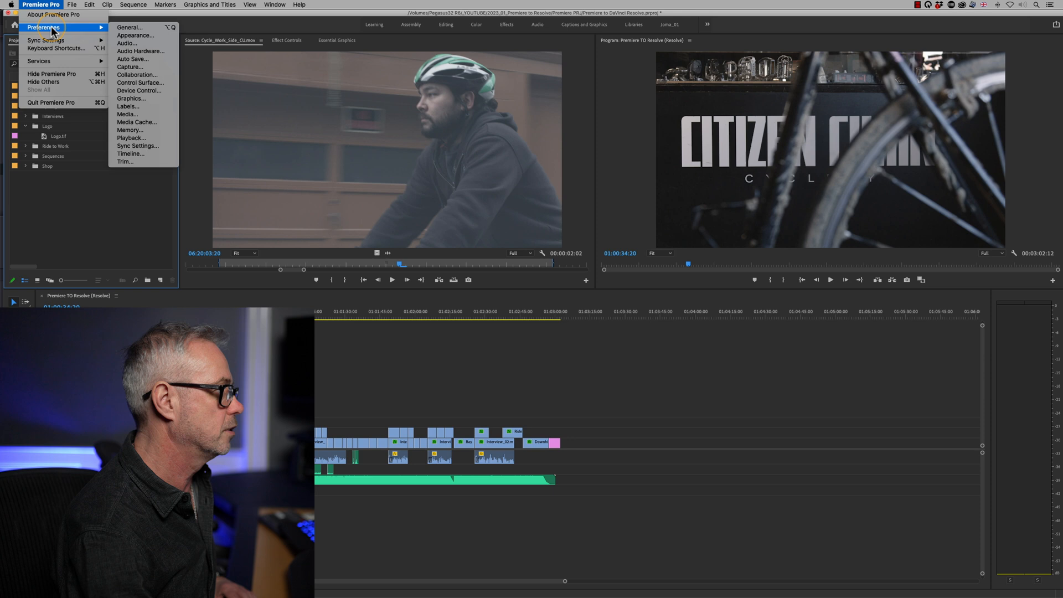
pyautogui.click(130, 26)
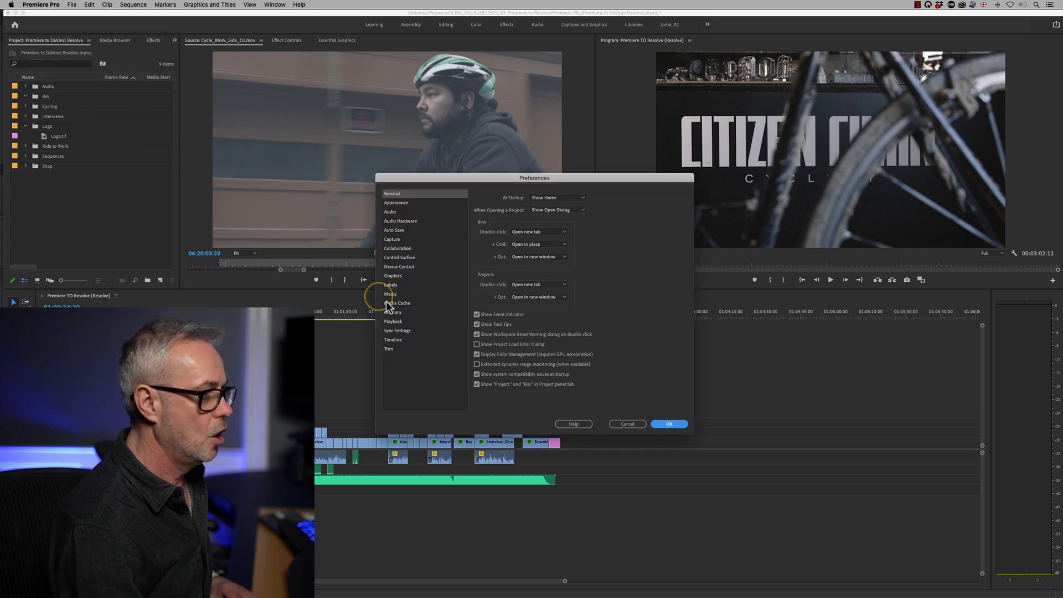
pyautogui.click(389, 212)
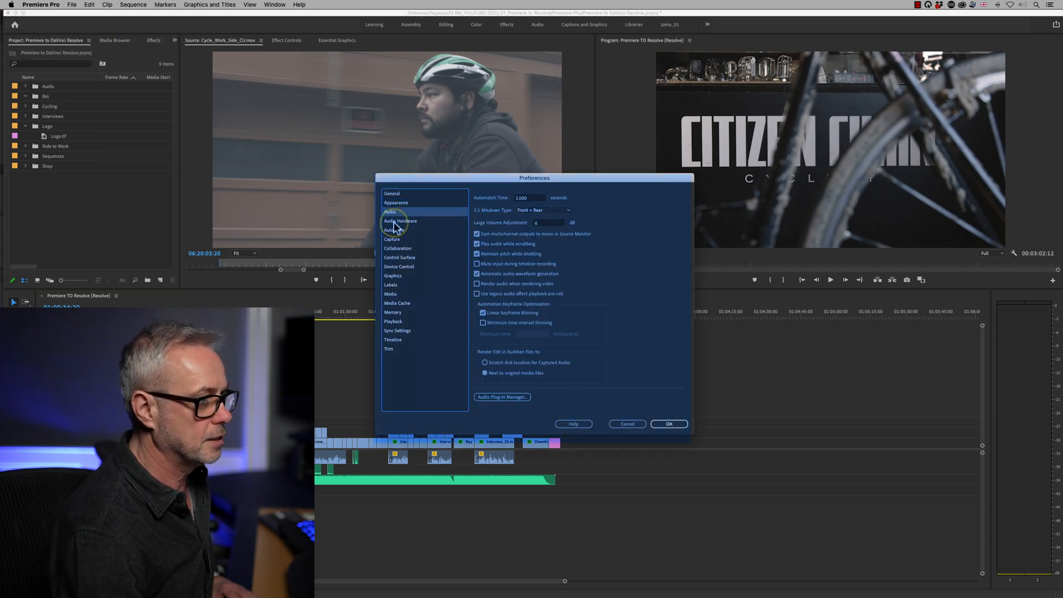
pyautogui.click(398, 247)
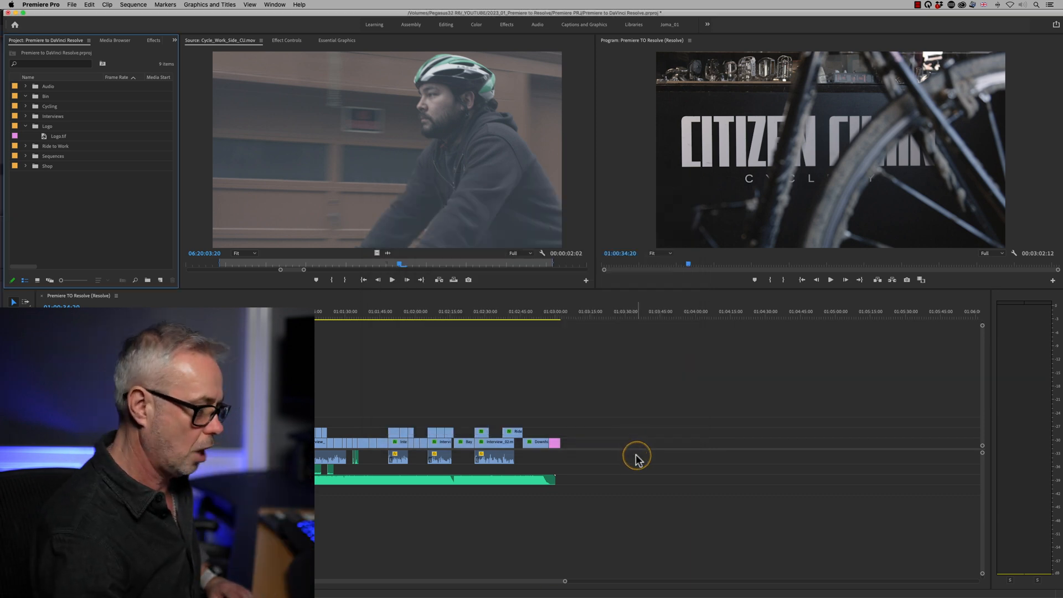
# - Switch from Premiere Pro to DaVinci Resolve's Media page via the app switcher
pyautogui.press('cmd+tab')
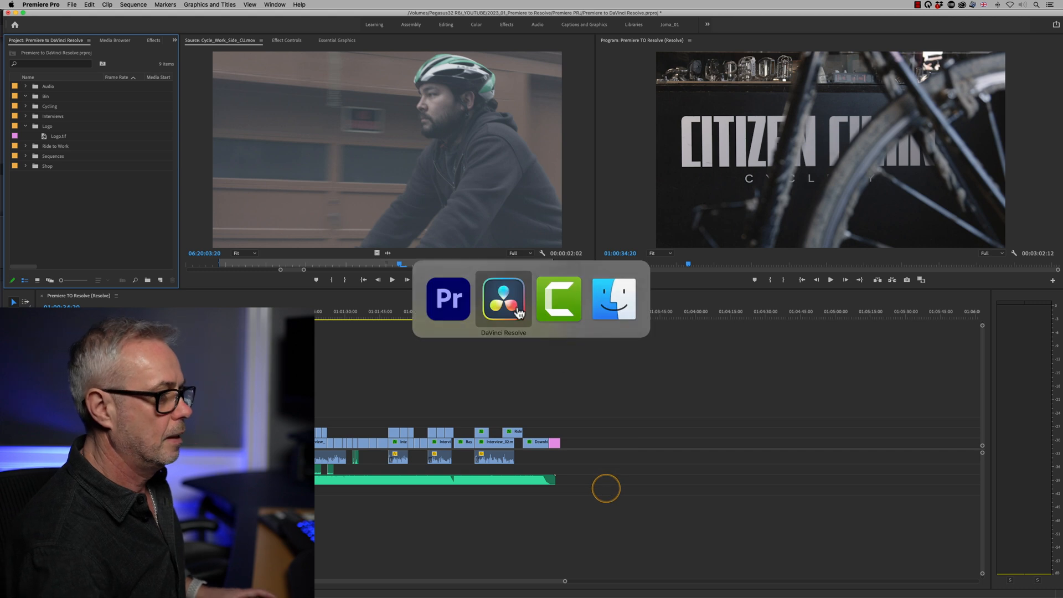
pyautogui.click(503, 297)
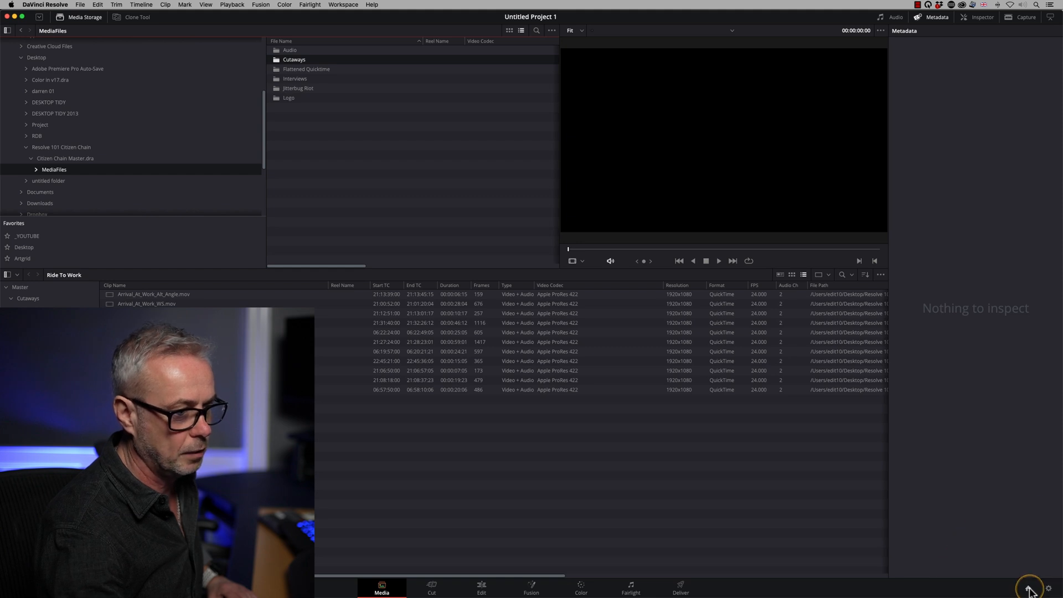
pyautogui.click(1028, 587)
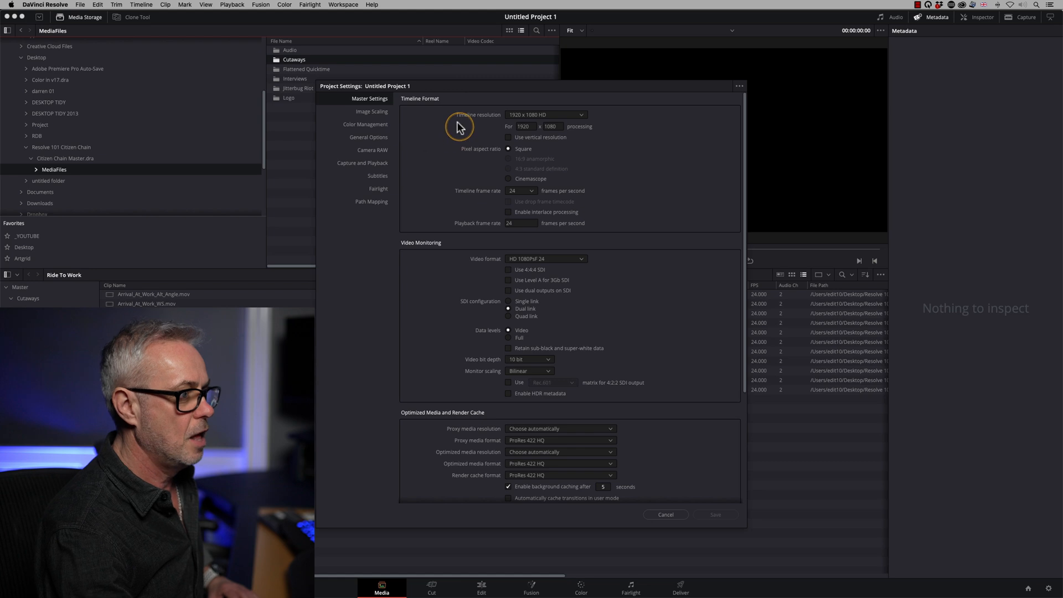
pyautogui.moveTo(581, 115)
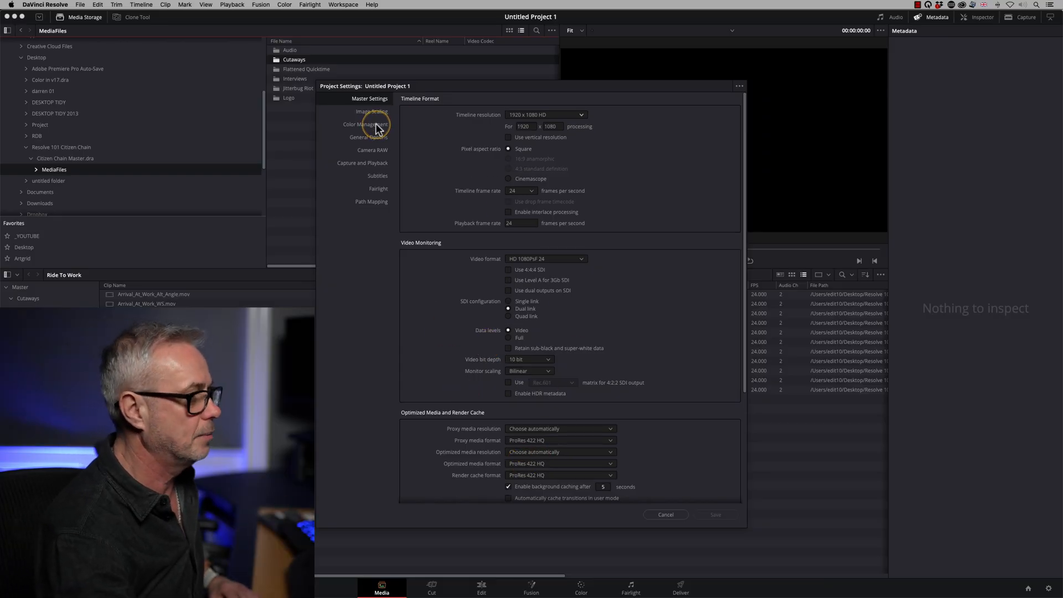
pyautogui.click(365, 124)
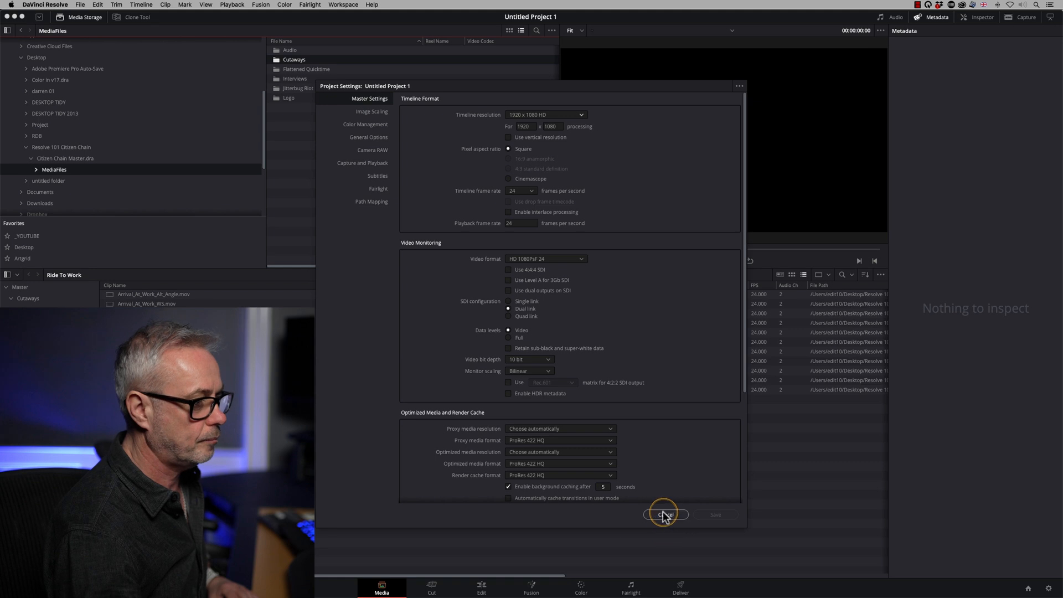
pyautogui.click(664, 515)
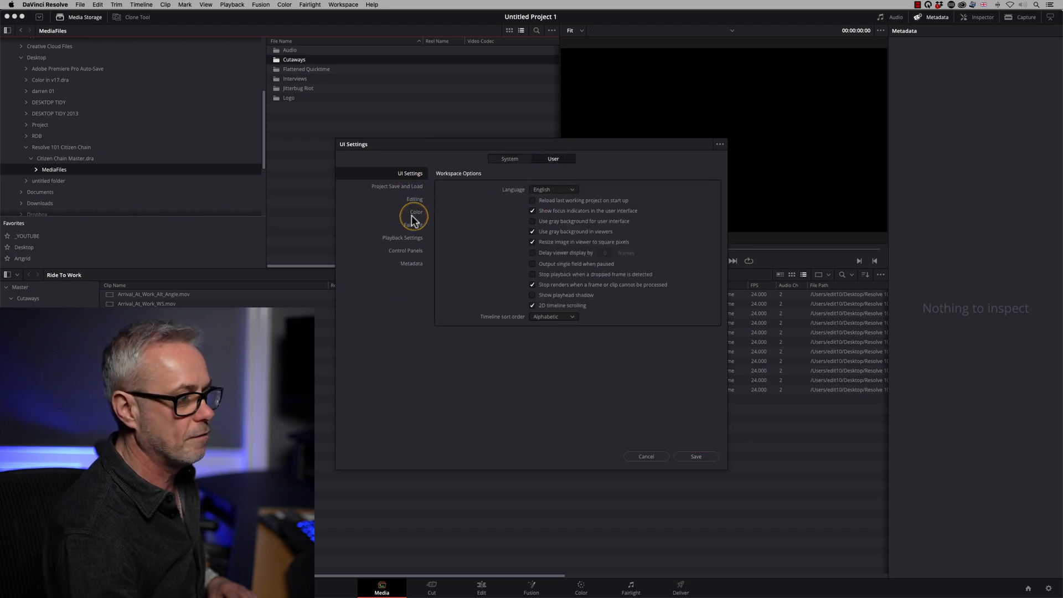
# - Switch back to Premiere Pro after viewing Resolve's User UI Settings
pyautogui.press('cmd+tab')
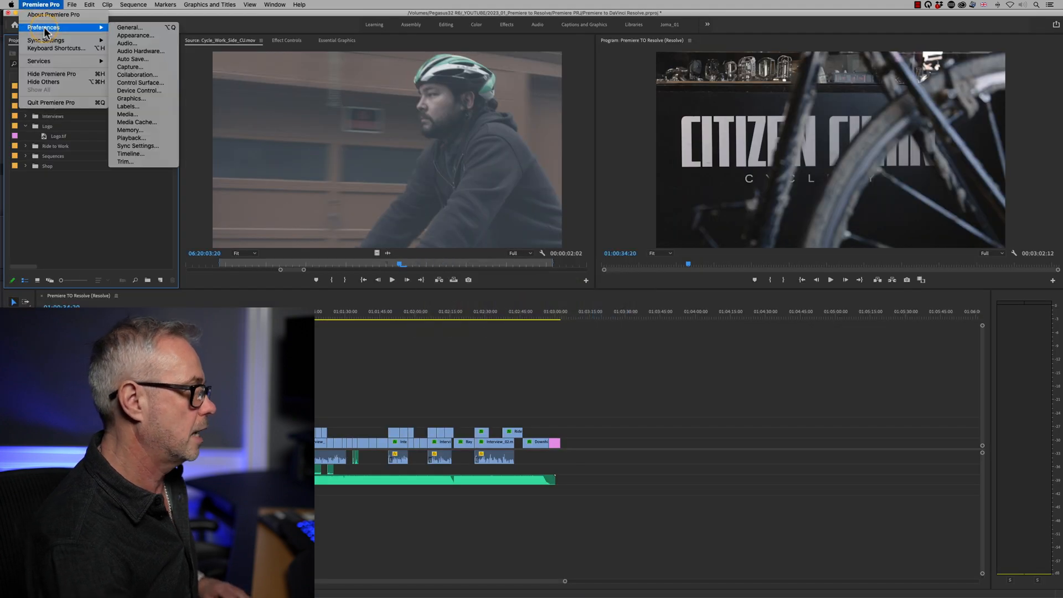
pyautogui.moveTo(138, 75)
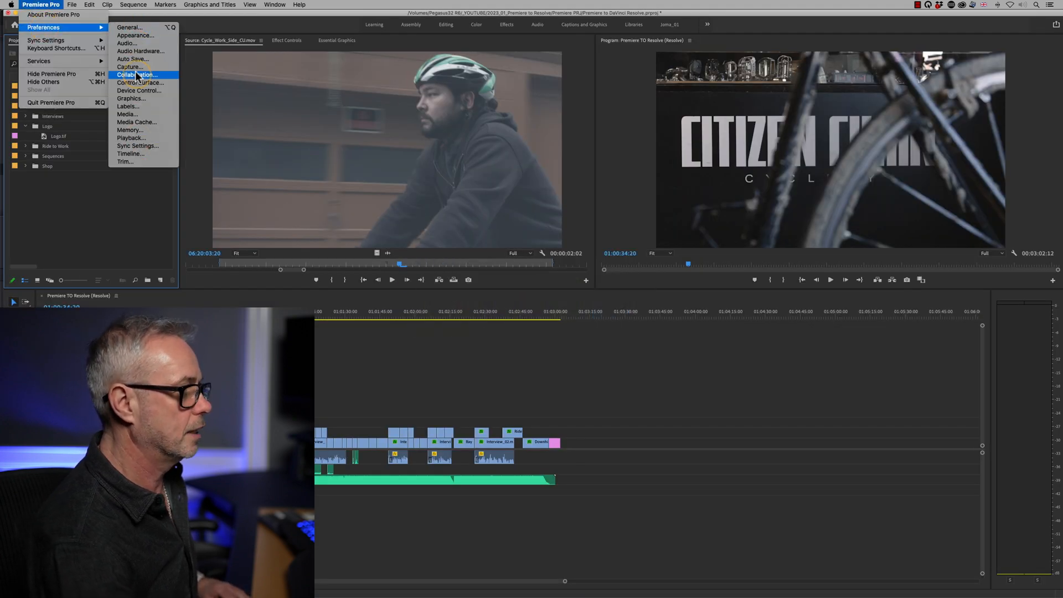
# - Return to DaVinci Resolve's Media page via the app switcher
pyautogui.press('cmd+tab')
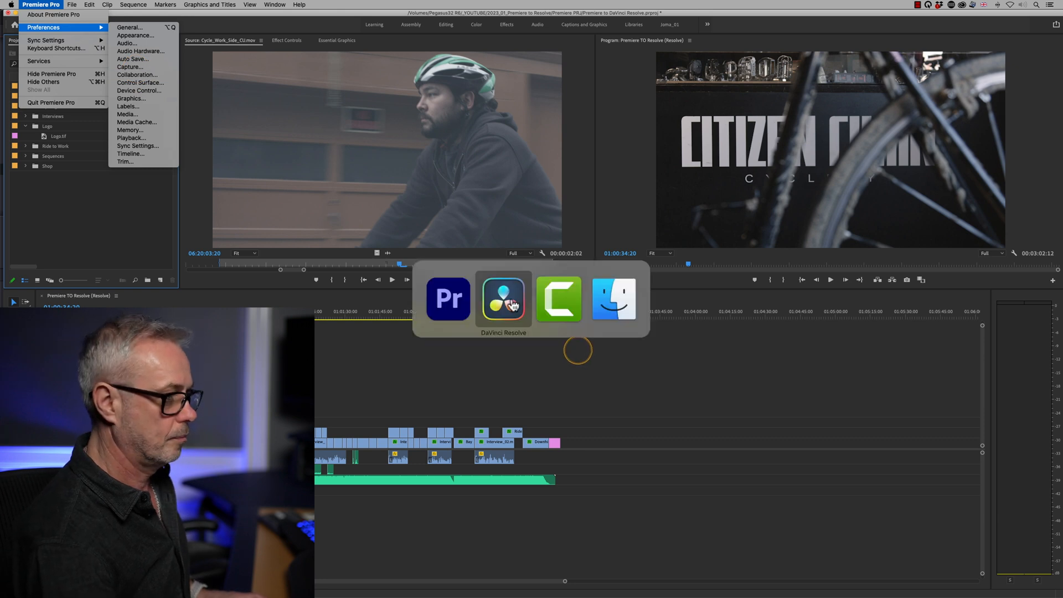
pyautogui.click(502, 299)
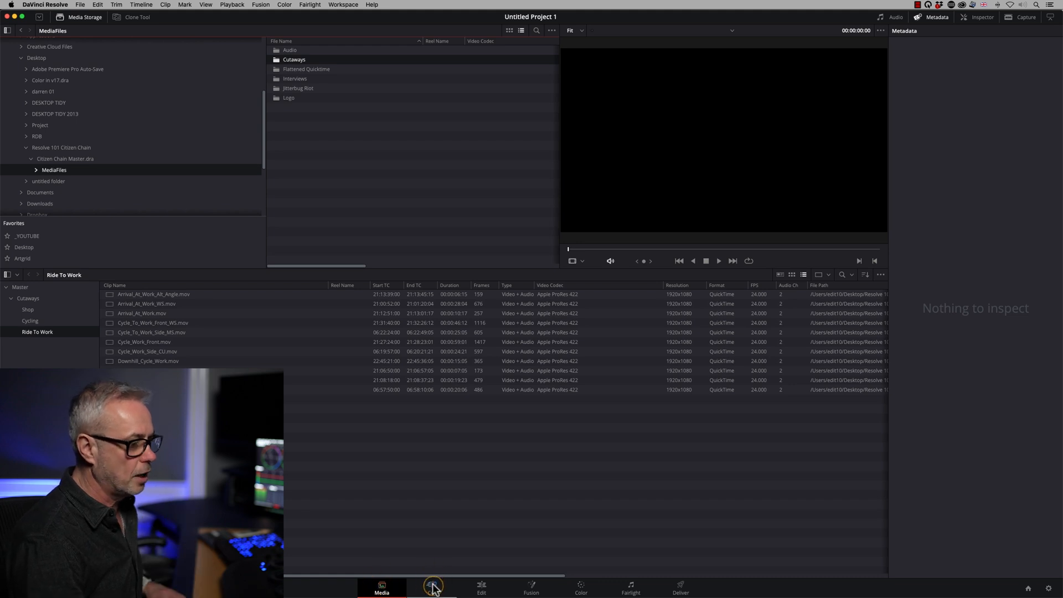
# - Visit the Edit, Fairlight, Media and Cut pages, settling back on Edit
pyautogui.click(482, 587)
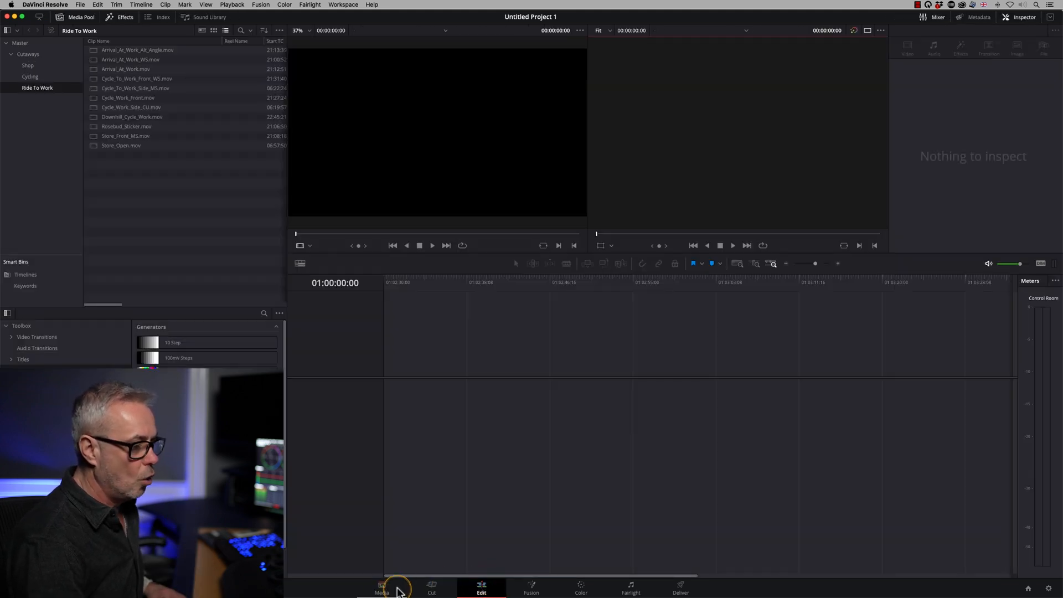
pyautogui.moveTo(644, 552)
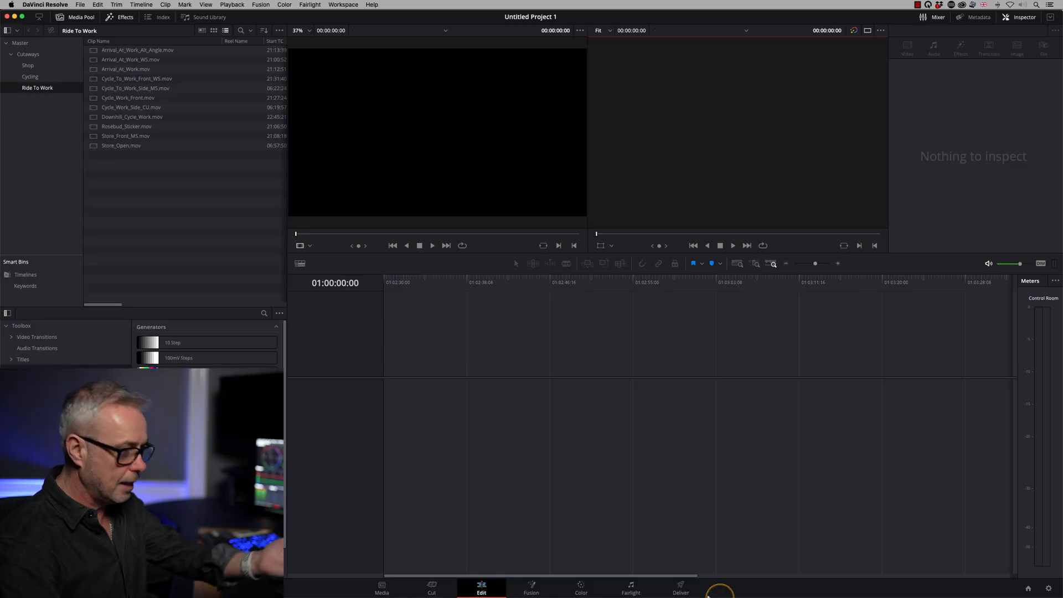
pyautogui.click(630, 585)
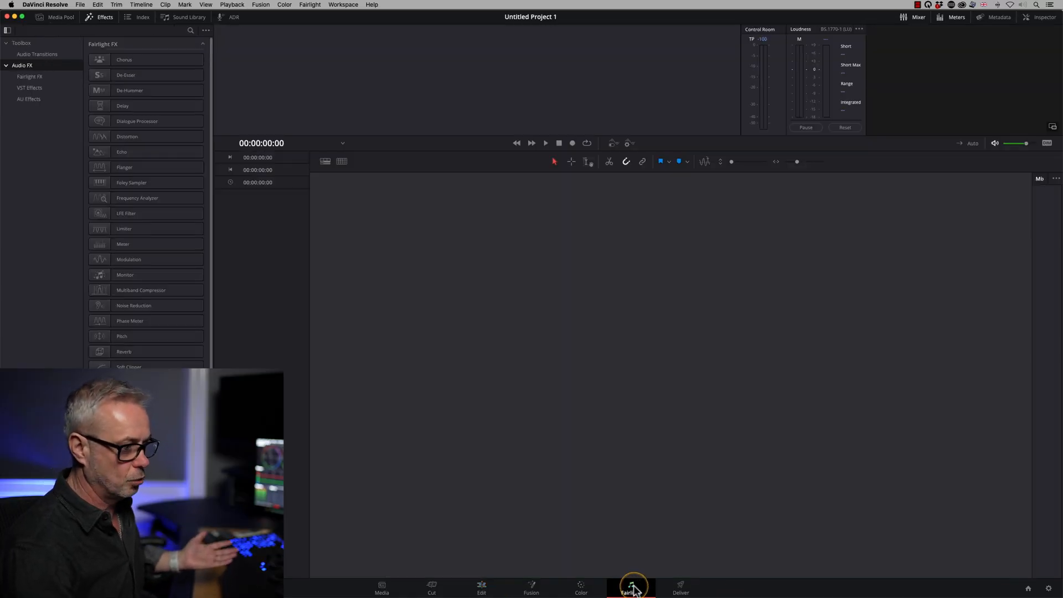
pyautogui.click(382, 584)
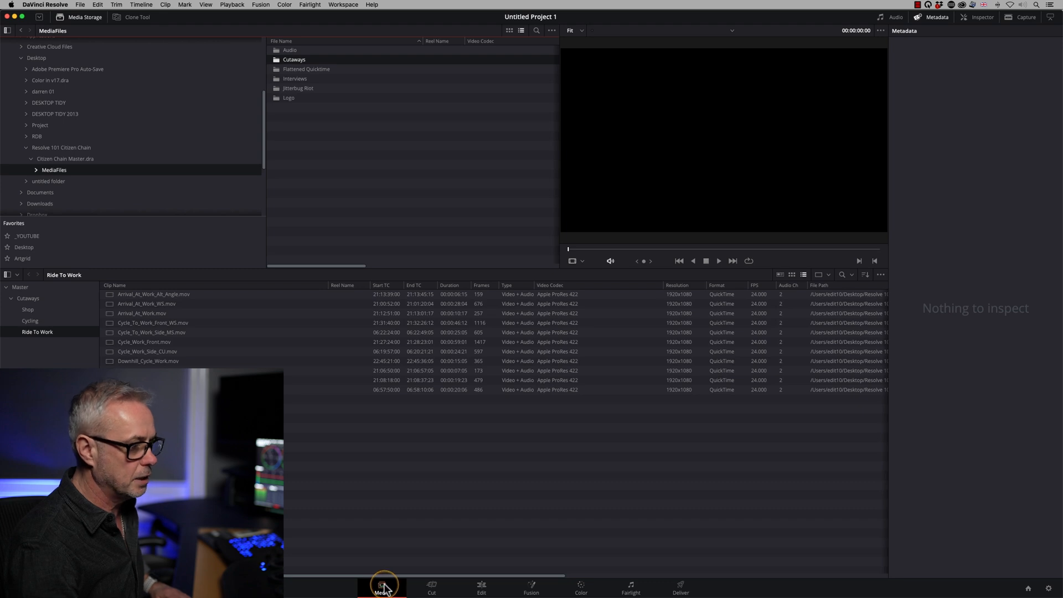
pyautogui.click(481, 585)
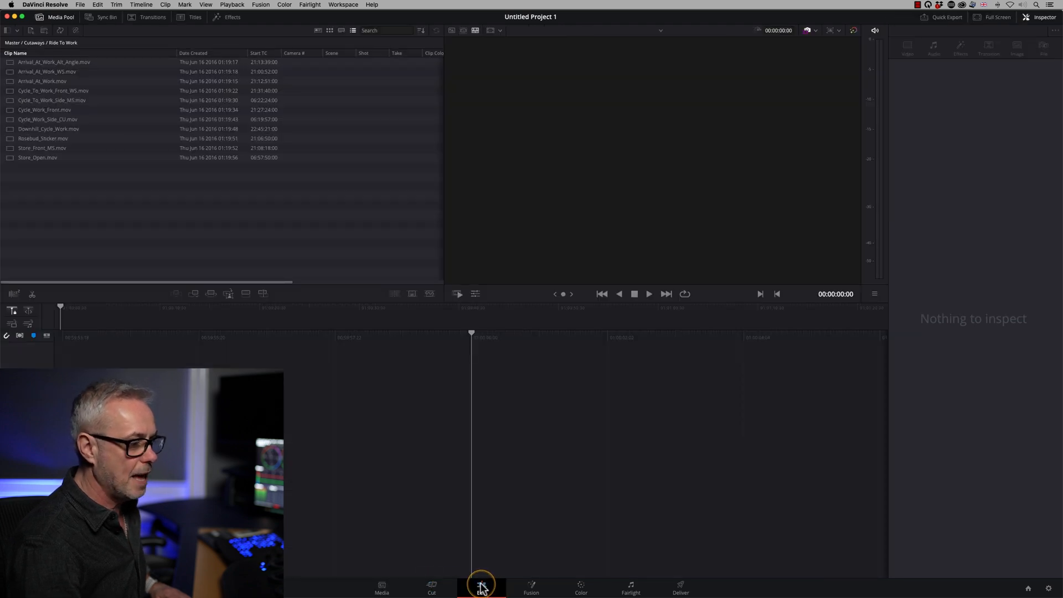
pyautogui.click(482, 584)
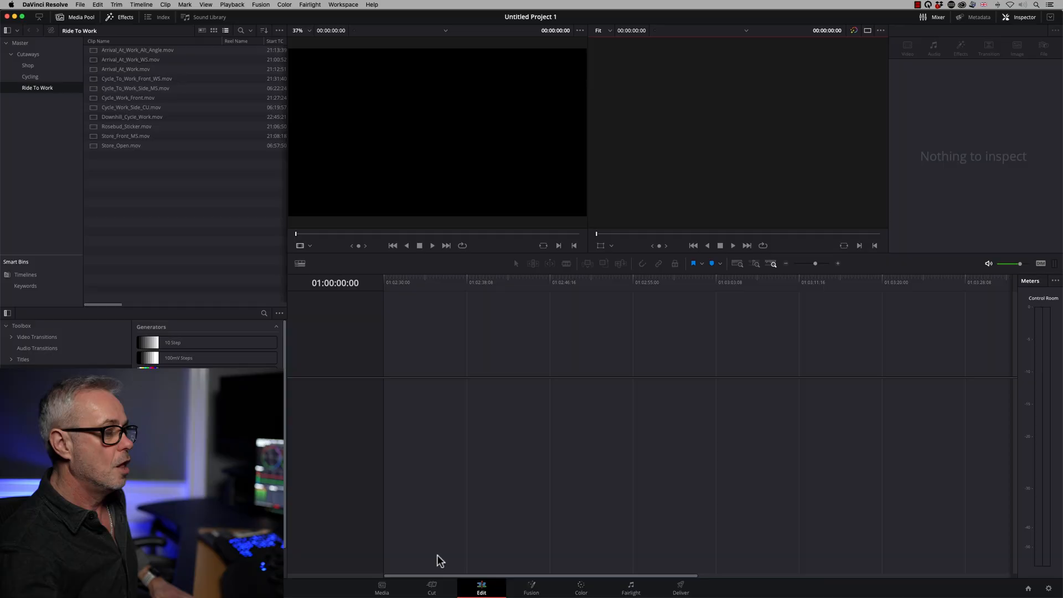
pyautogui.click(430, 587)
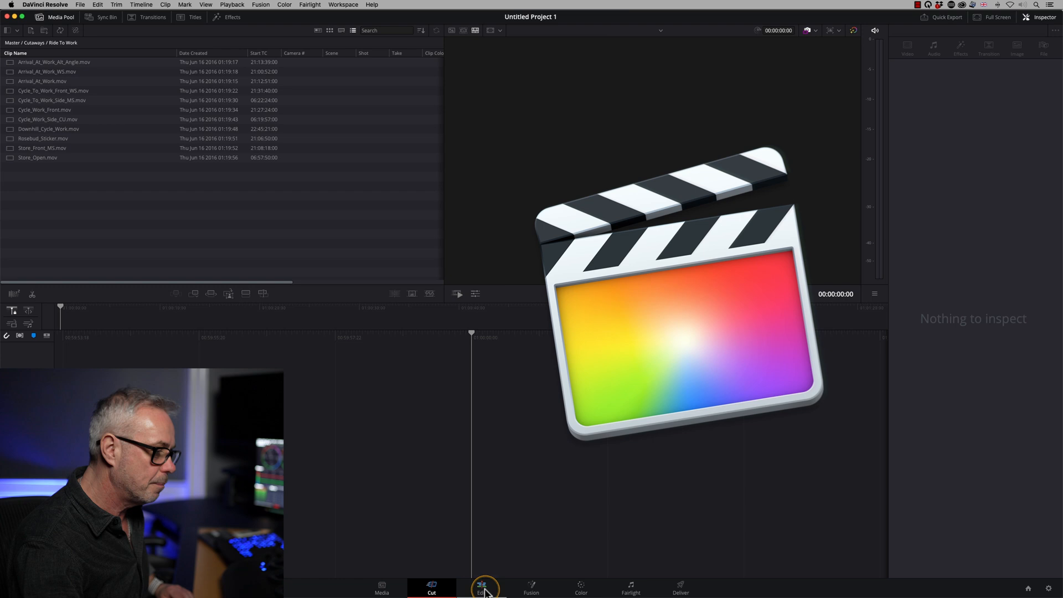
pyautogui.click(482, 587)
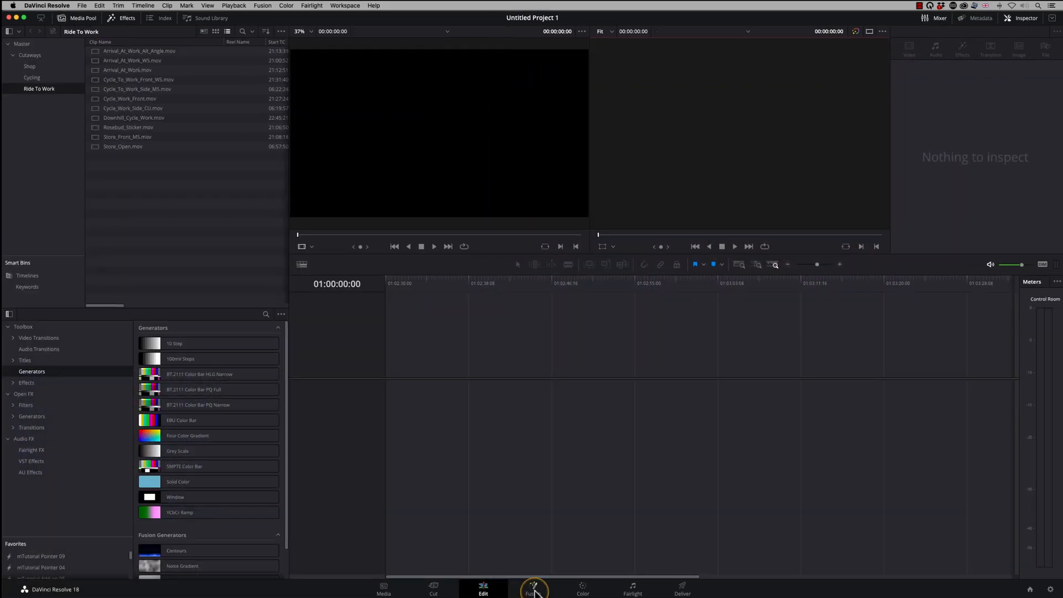
# - Tour the Fusion, Color, Fairlight and Deliver pages, ending on the Edit page
pyautogui.click(534, 585)
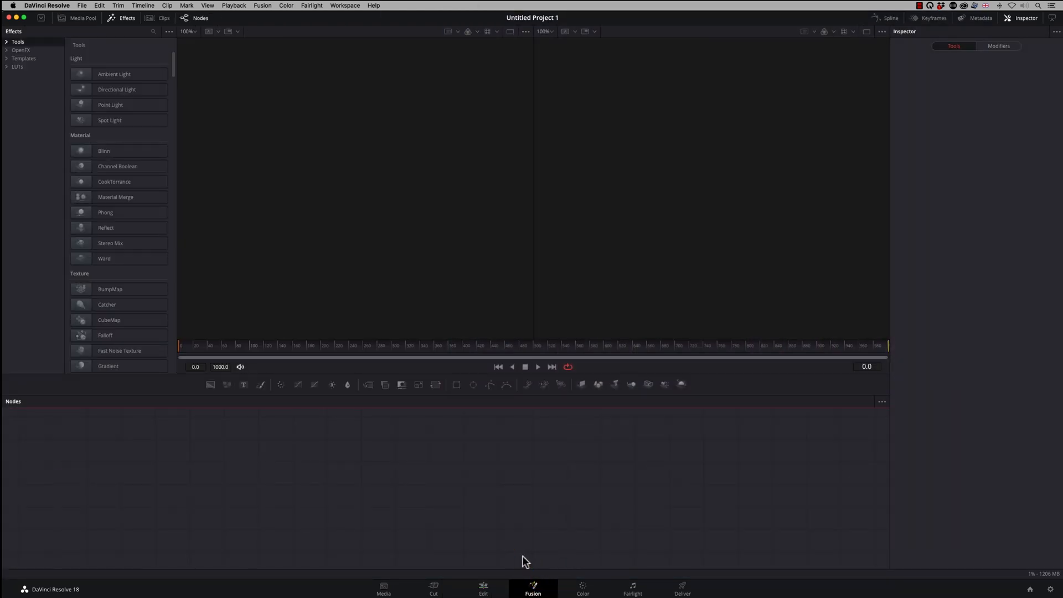
pyautogui.click(581, 588)
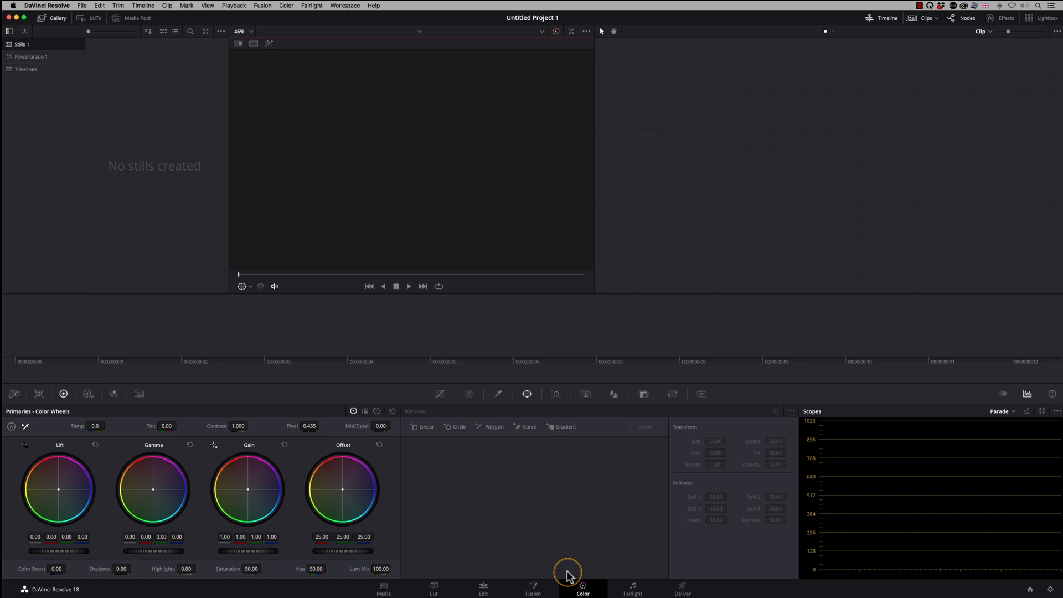
pyautogui.moveTo(568, 576)
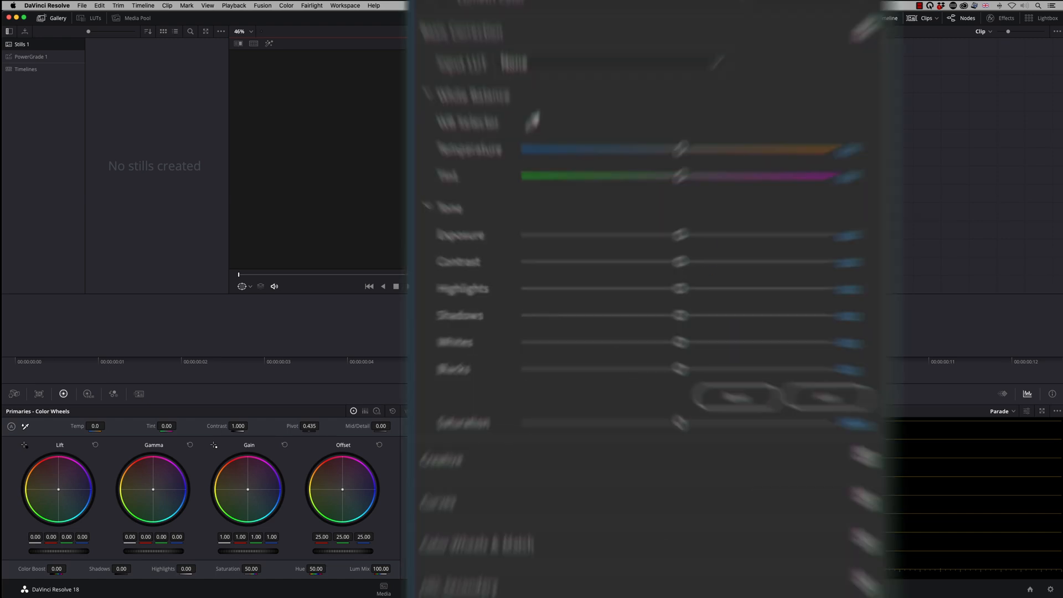
pyautogui.click(632, 587)
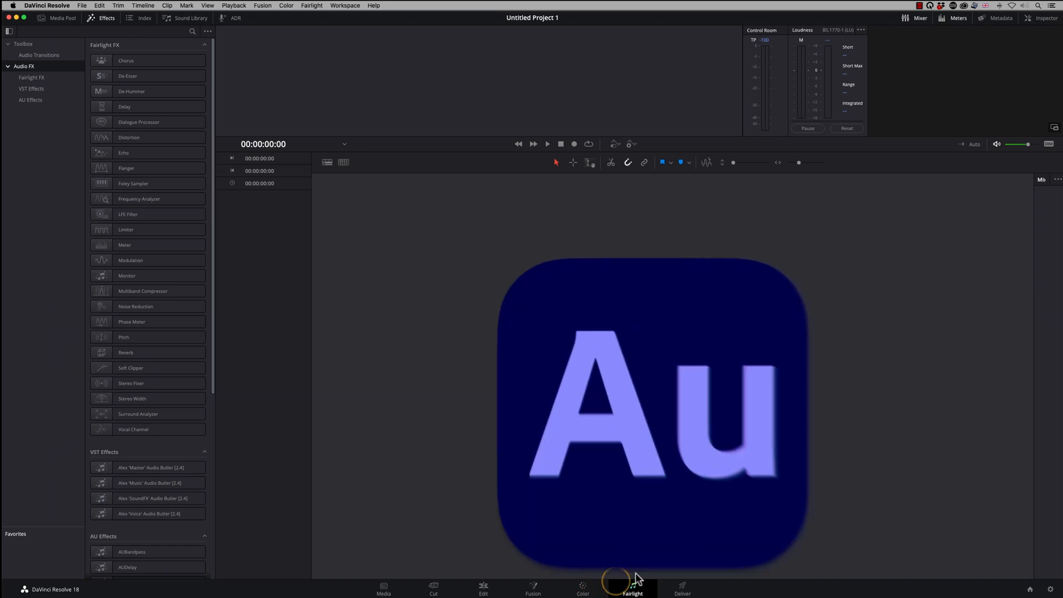
pyautogui.click(682, 587)
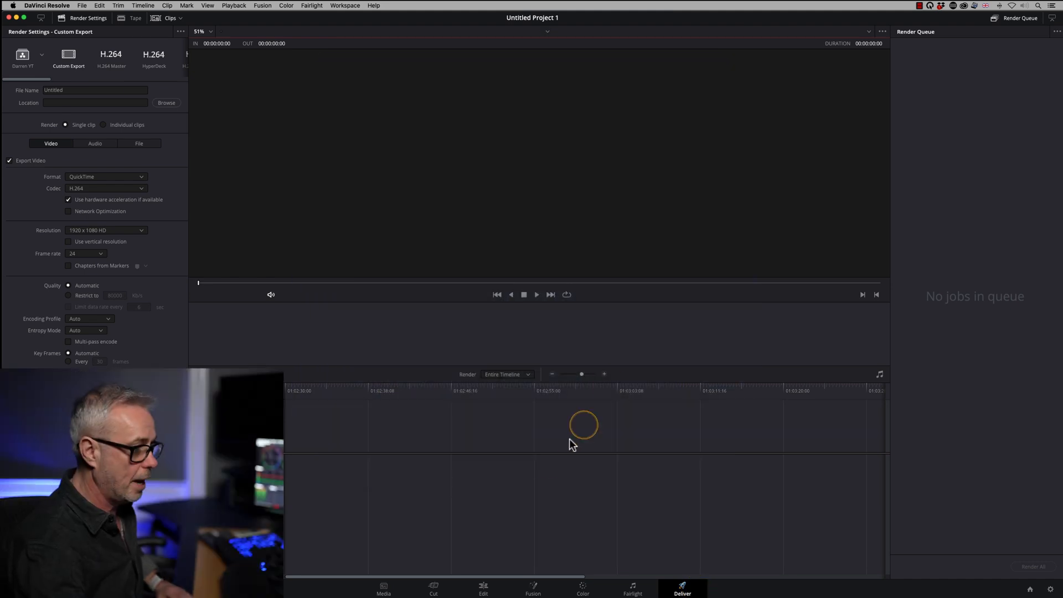
pyautogui.click(630, 587)
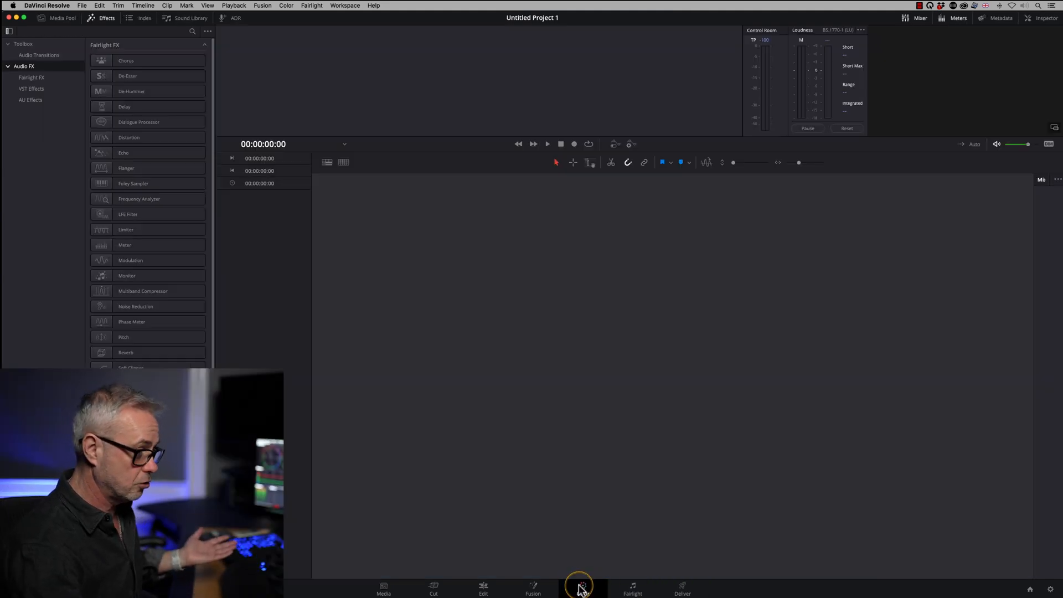
pyautogui.click(482, 587)
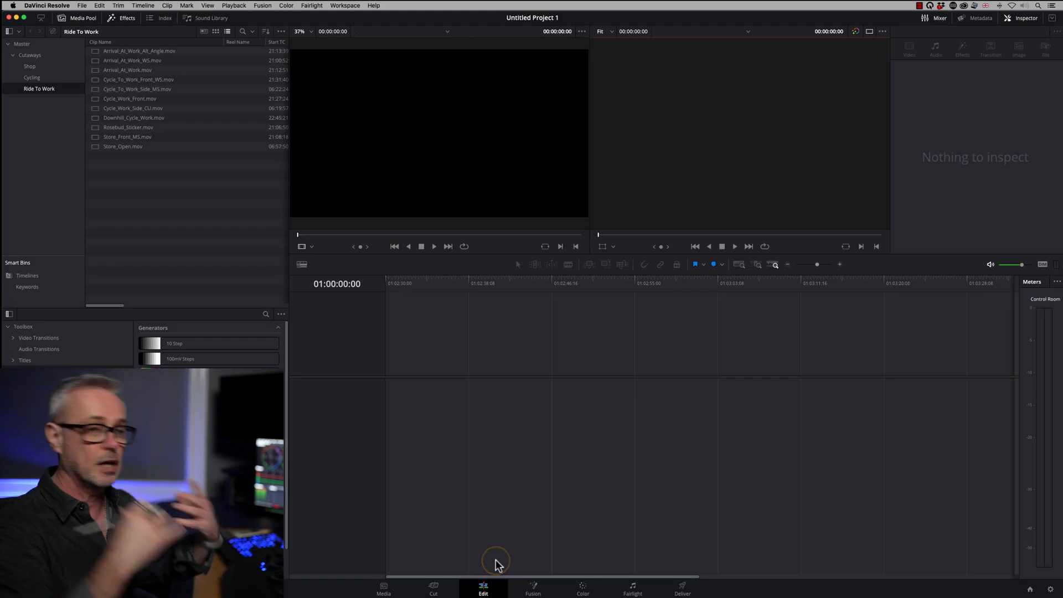